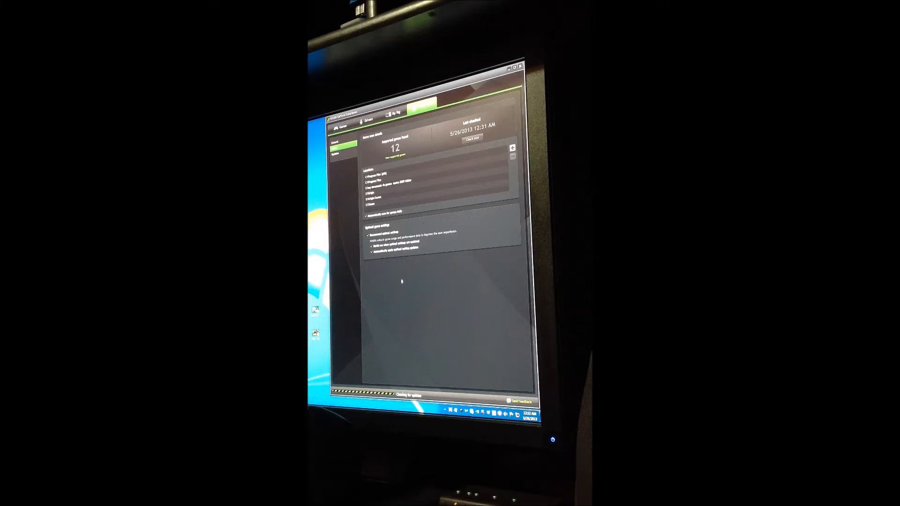
Run the Preferences game scan twice, confirming 12 supported games are still found
click(472, 138)
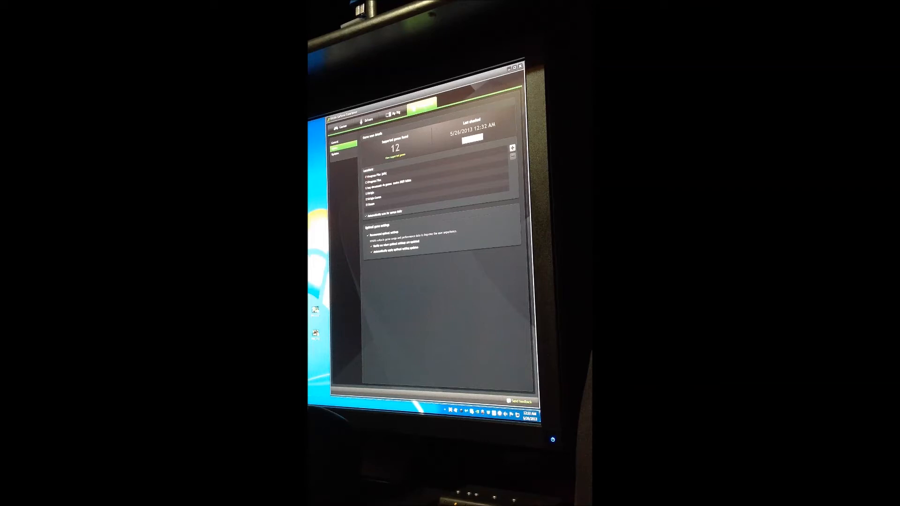
click(340, 149)
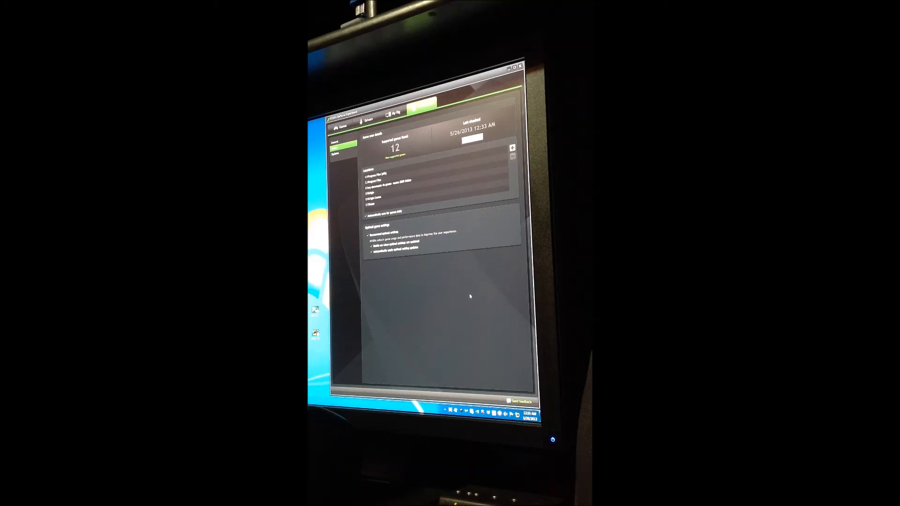
mouse_move(462, 294)
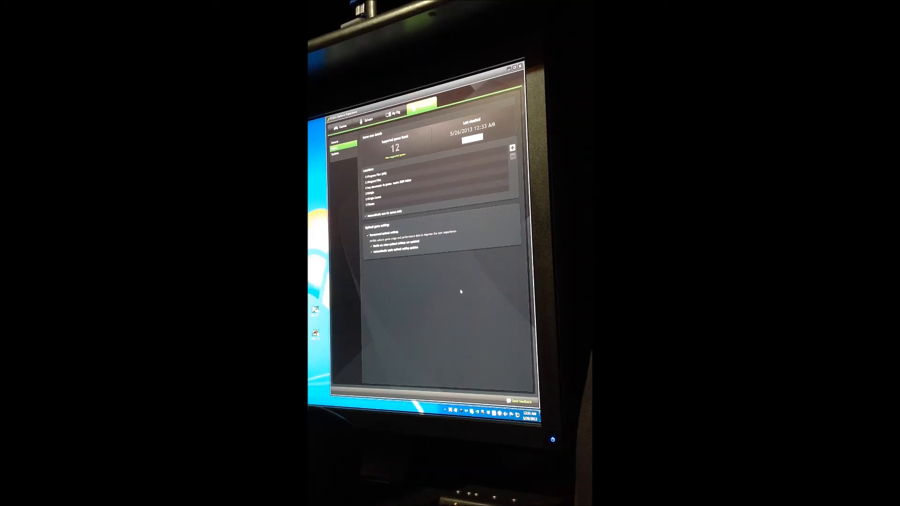